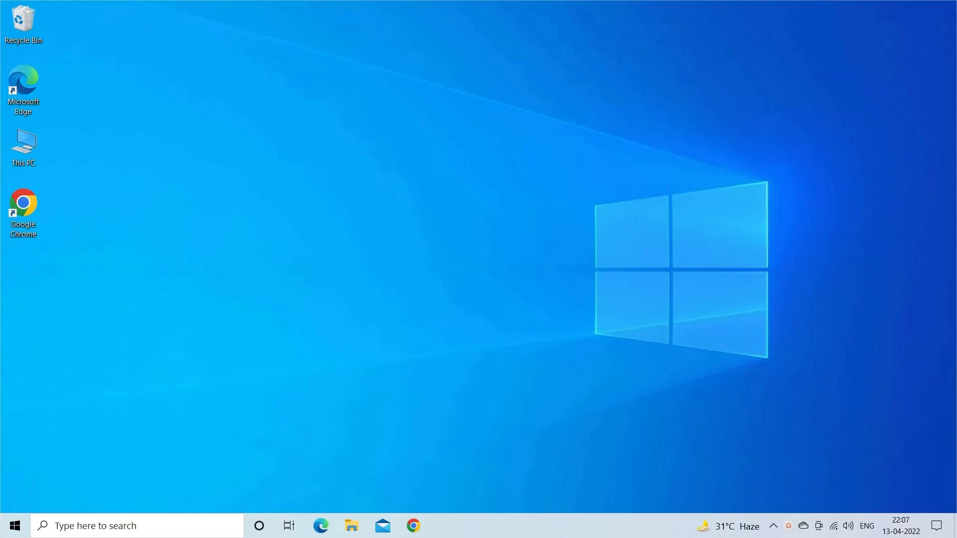
mouse_move(173, 222)
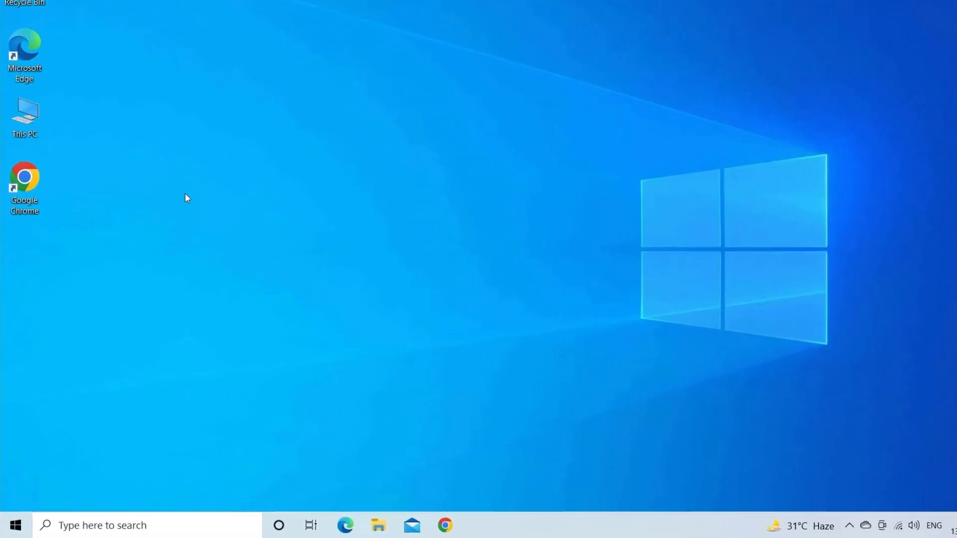
Launch services.msc from Run and bring up actions for NVIDIA Display Container LS to restart it
key("Win+r")
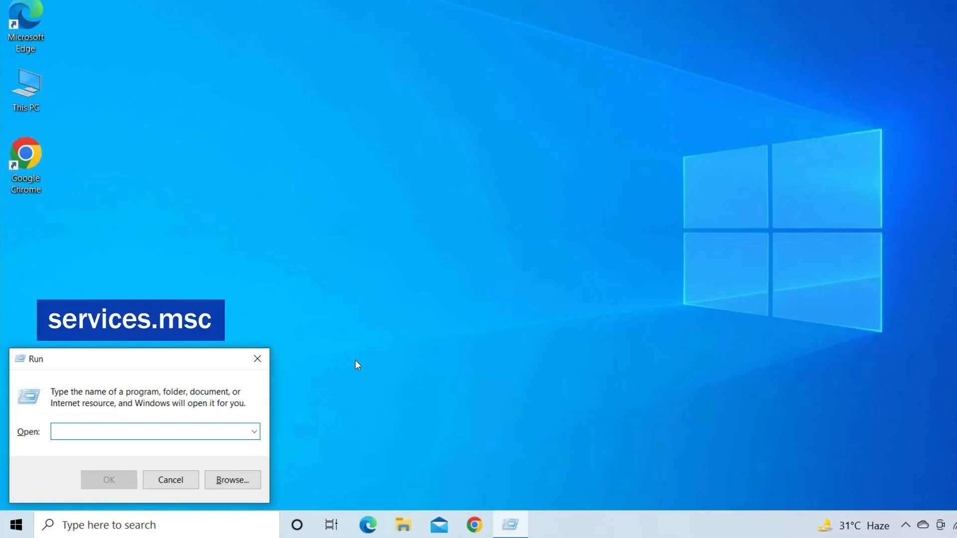
type("services")
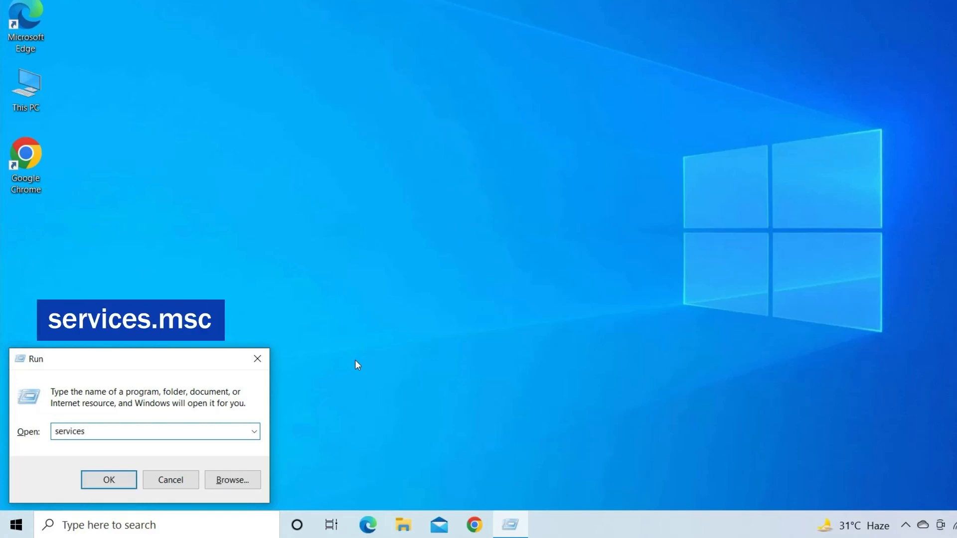
type(".msc")
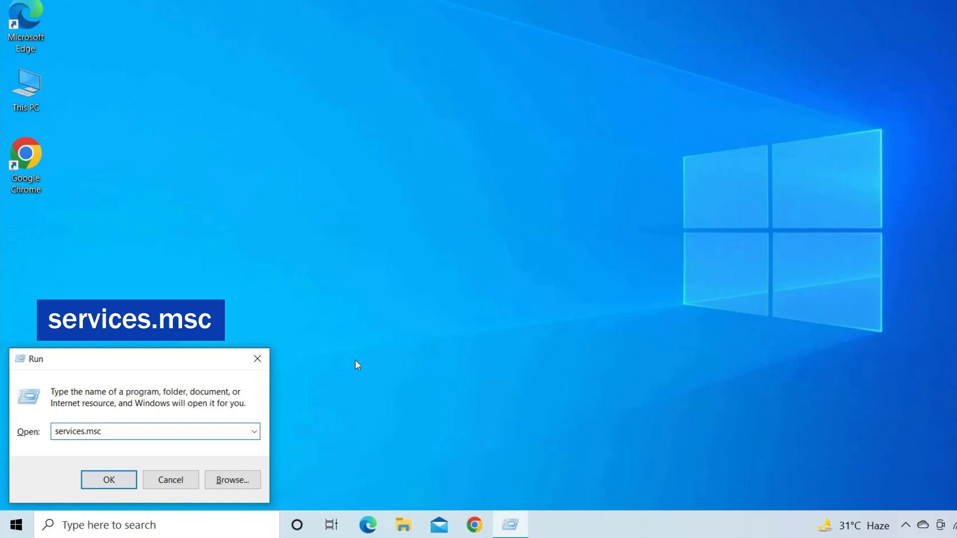
left_click(109, 480)
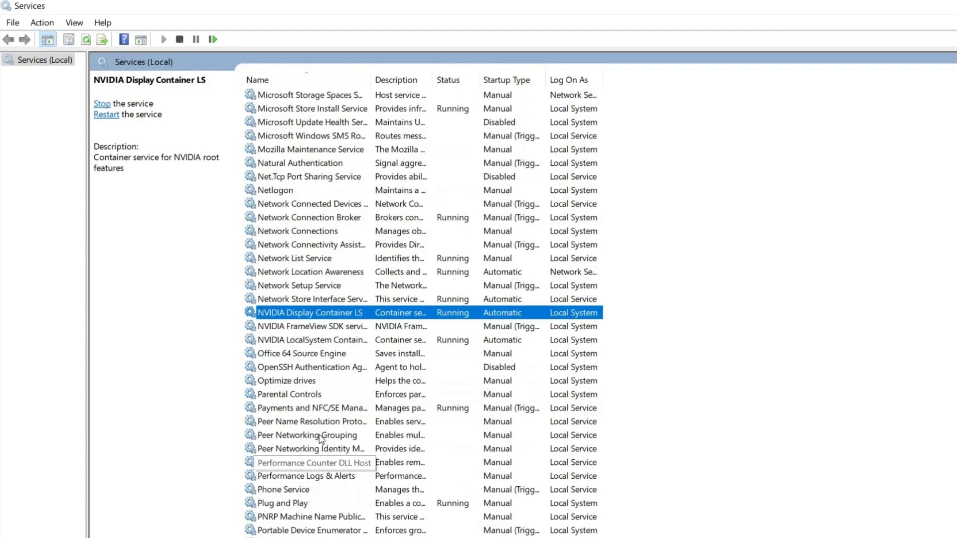
mouse_move(316, 319)
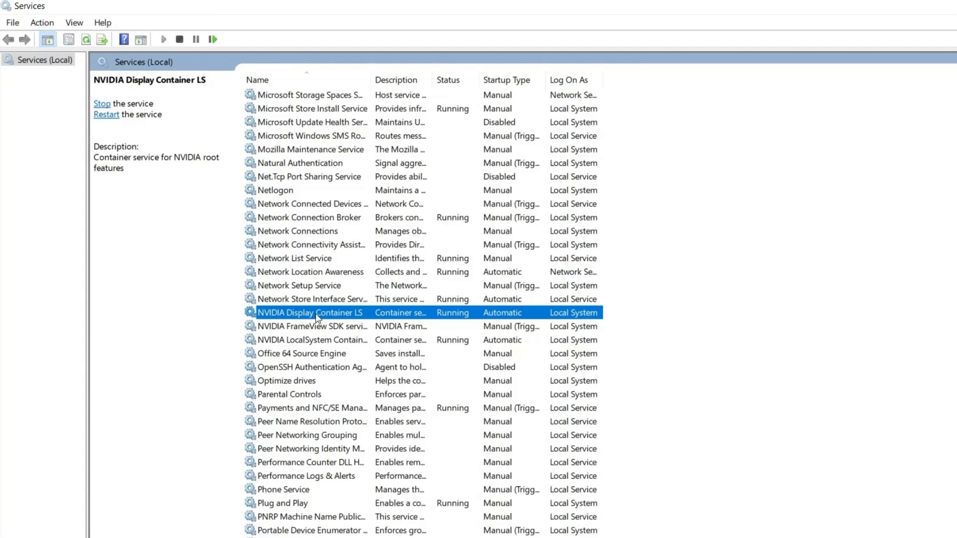
right_click(308, 312)
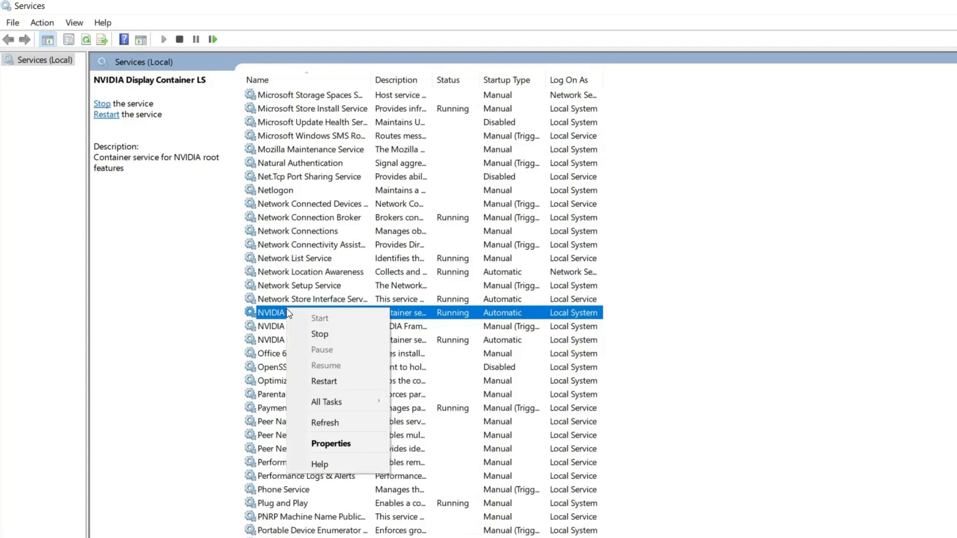
mouse_move(325, 385)
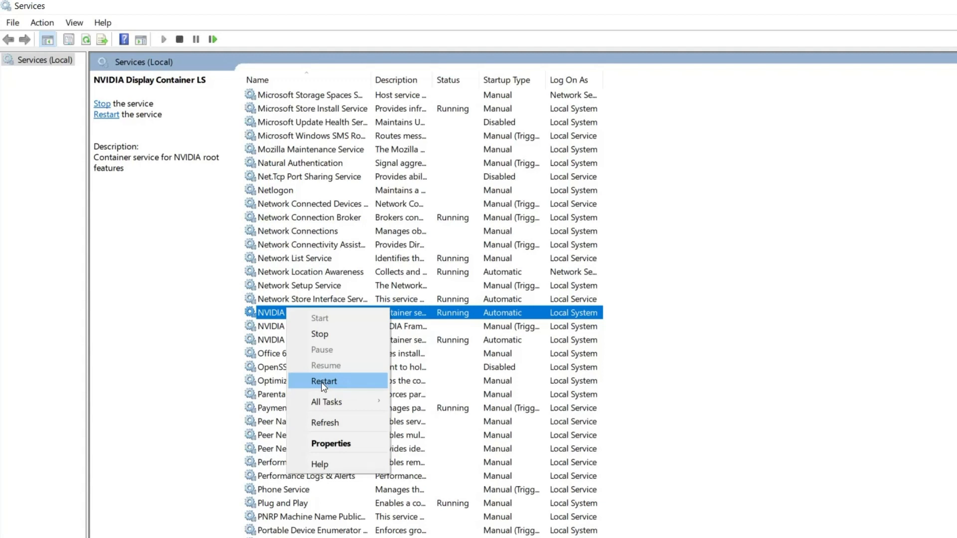
mouse_move(345, 322)
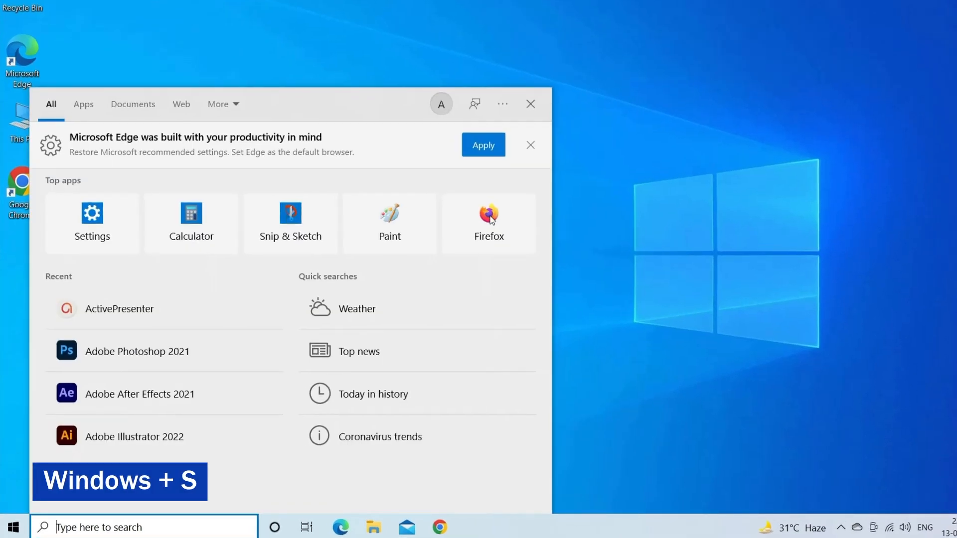
Find Control Panel via search and switch View by to Large icons so NVIDIA Control Panel is listed
type("control Panel")
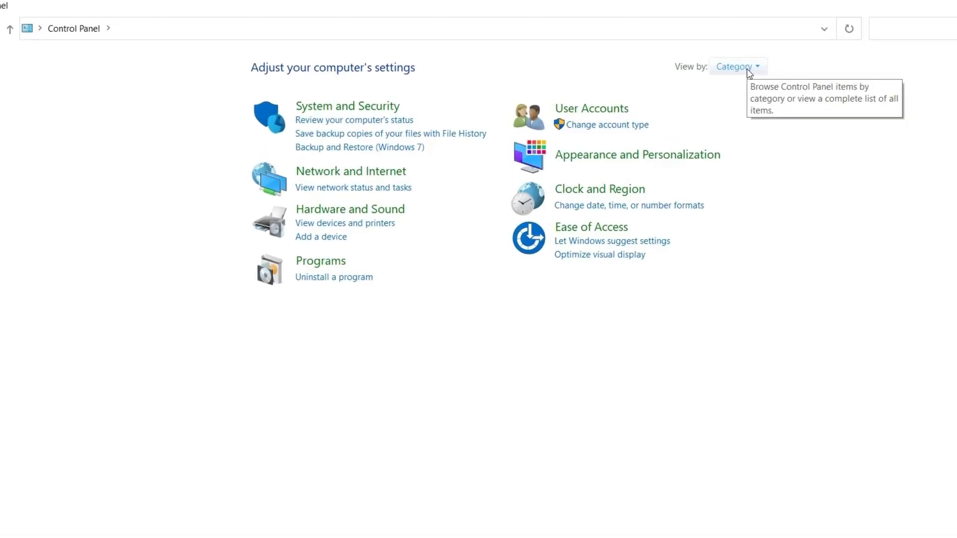
left_click(737, 66)
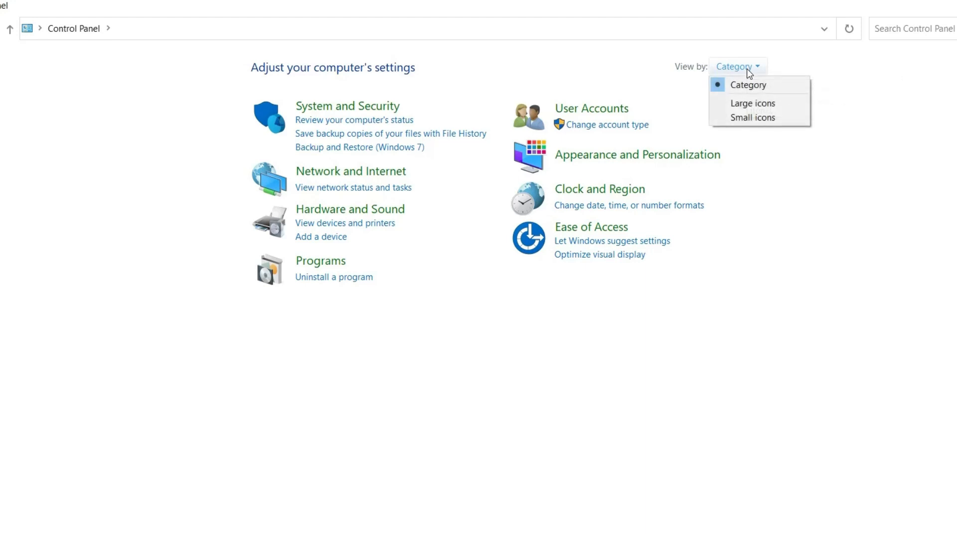
left_click(753, 103)
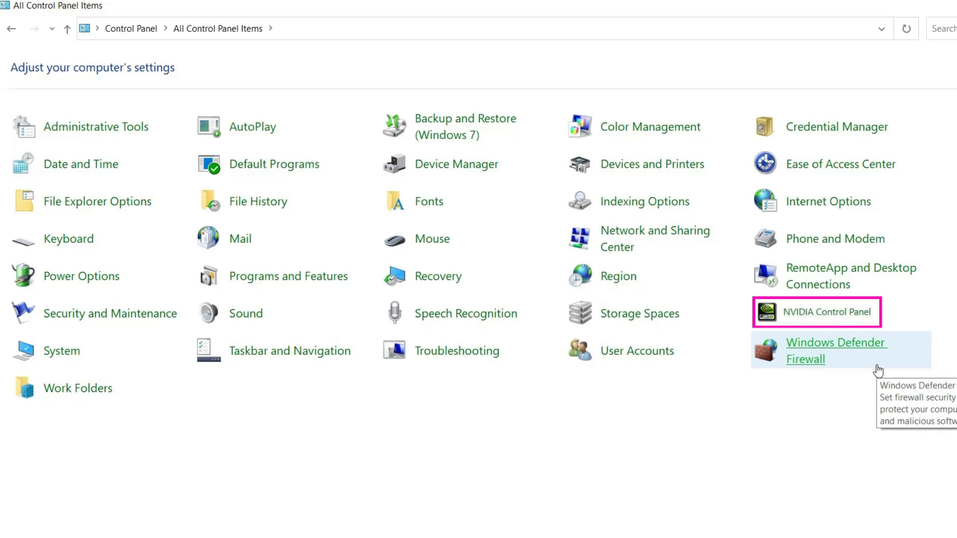
mouse_move(413, 428)
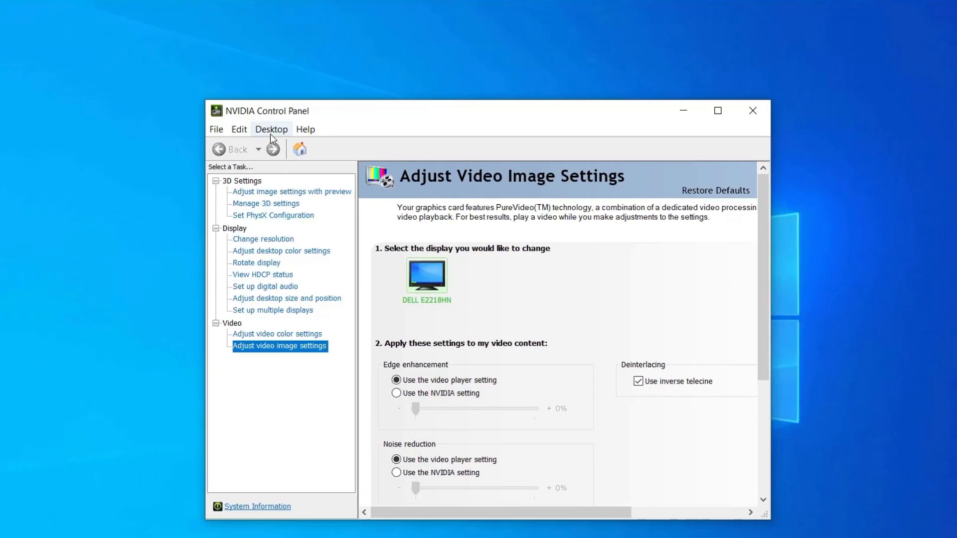
Enable Add Desktop Context Menu and verify the NVIDIA entry on the desktop right-click menu
left_click(271, 129)
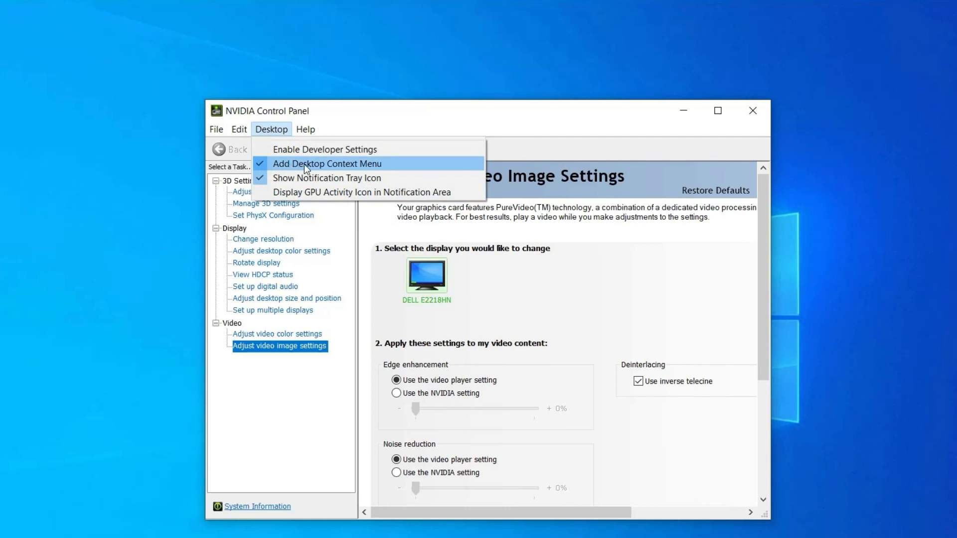
left_click(752, 111)
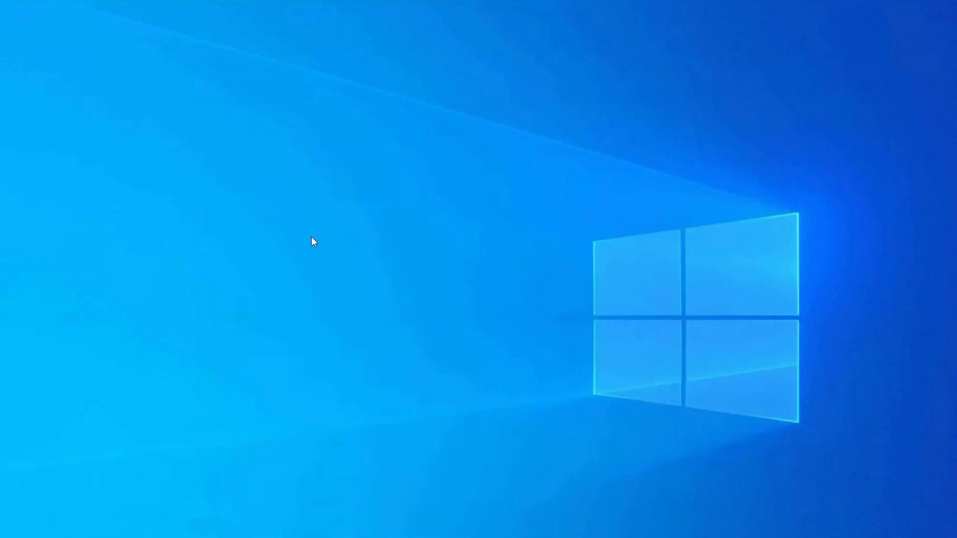
right_click(312, 241)
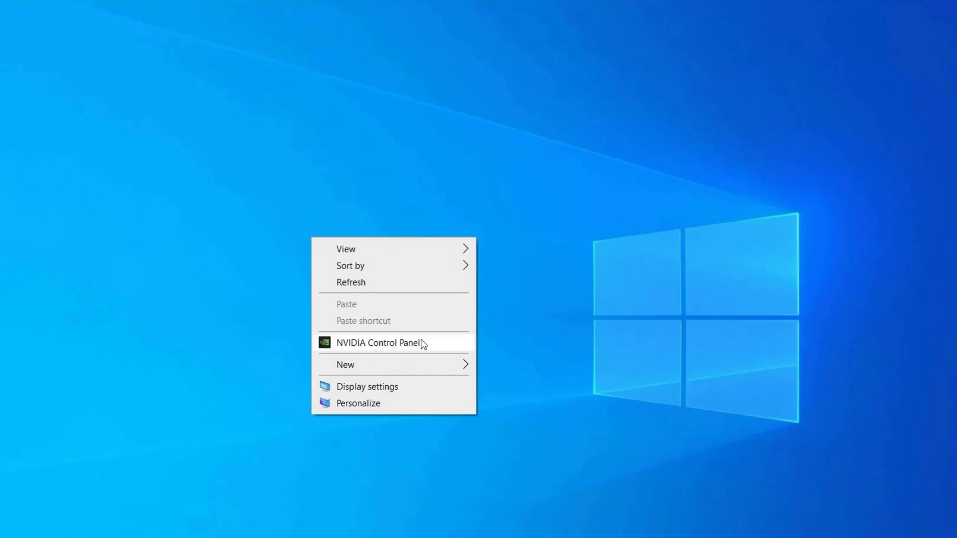
mouse_move(398, 348)
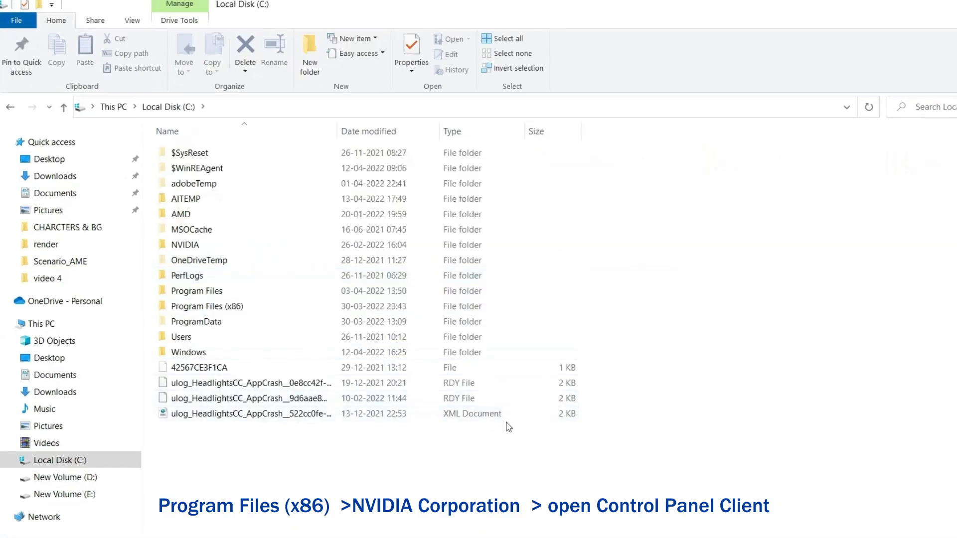
Navigate to Program Files (x86) > NVIDIA Corporation > Control Panel Client and run nvcplui.exe as administrator
left_click(197, 290)
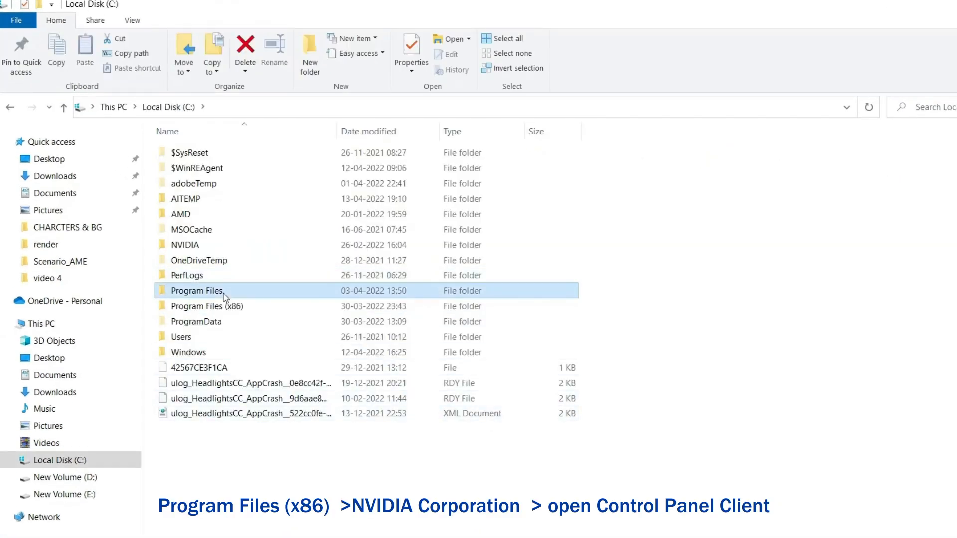
double_click(197, 290)
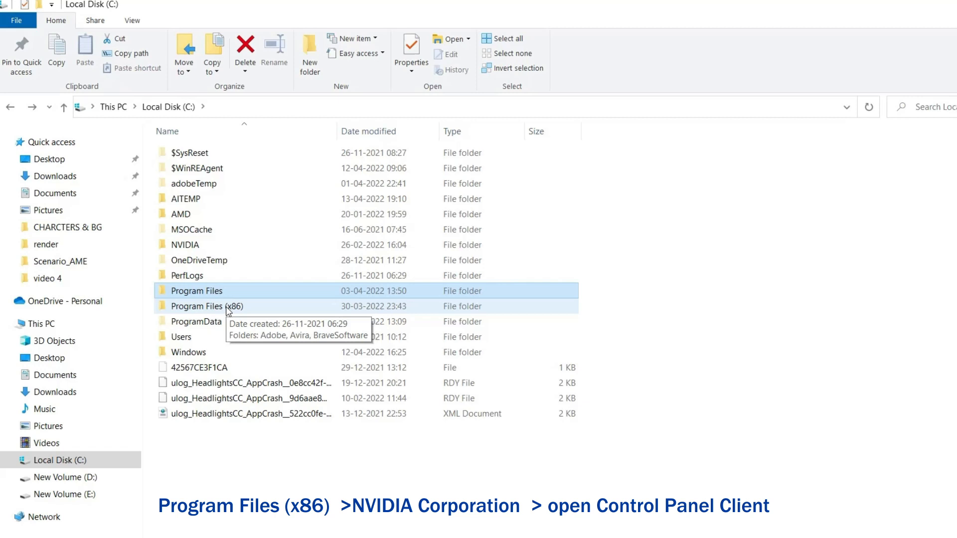
double_click(196, 306)
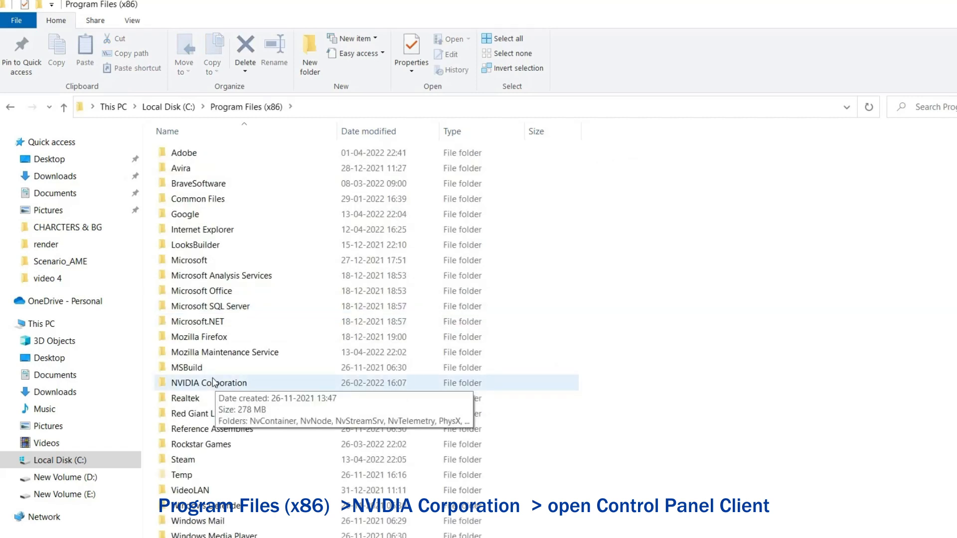
double_click(208, 383)
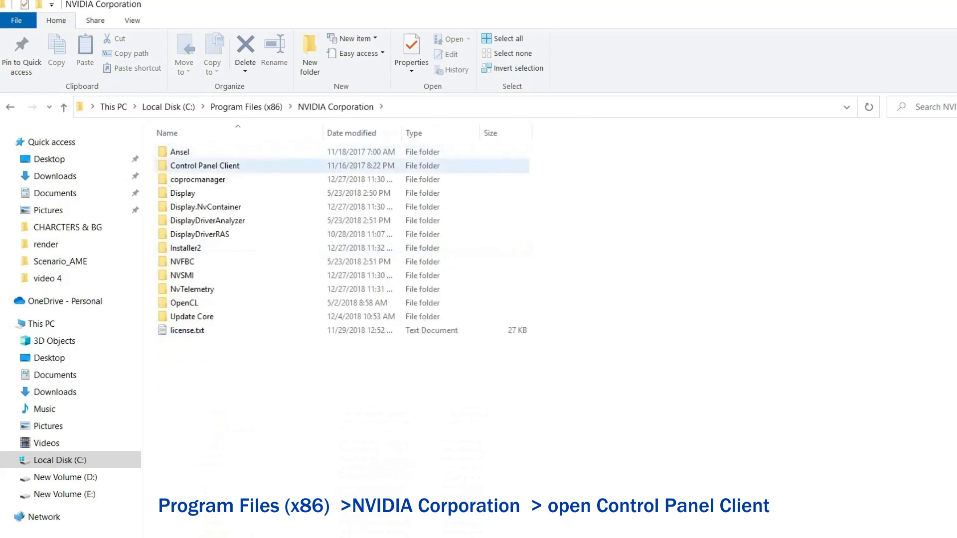
left_click(205, 165)
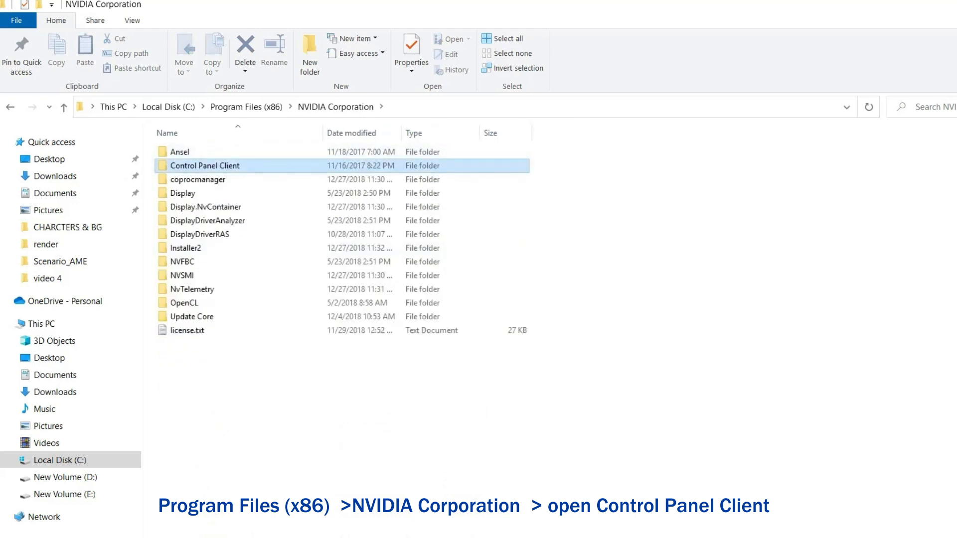
double_click(205, 165)
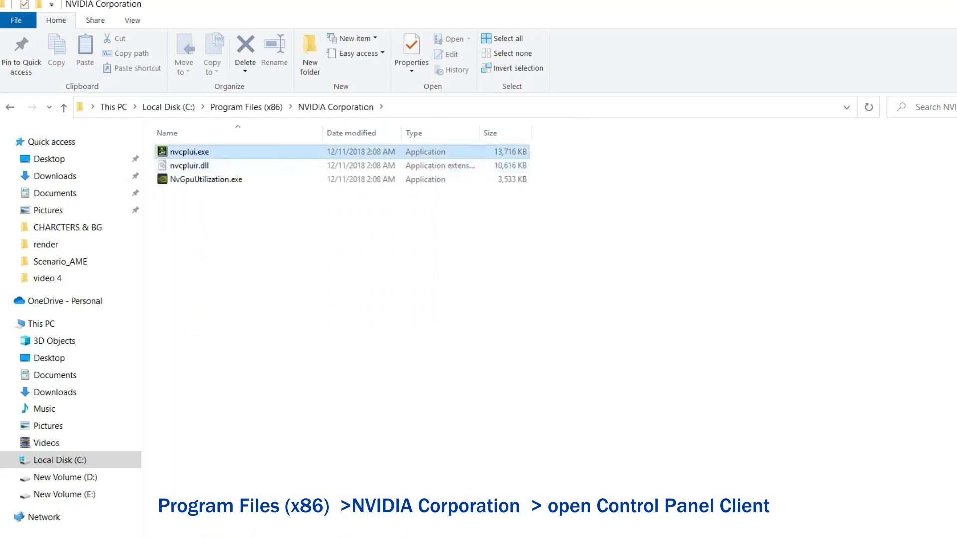
right_click(195, 151)
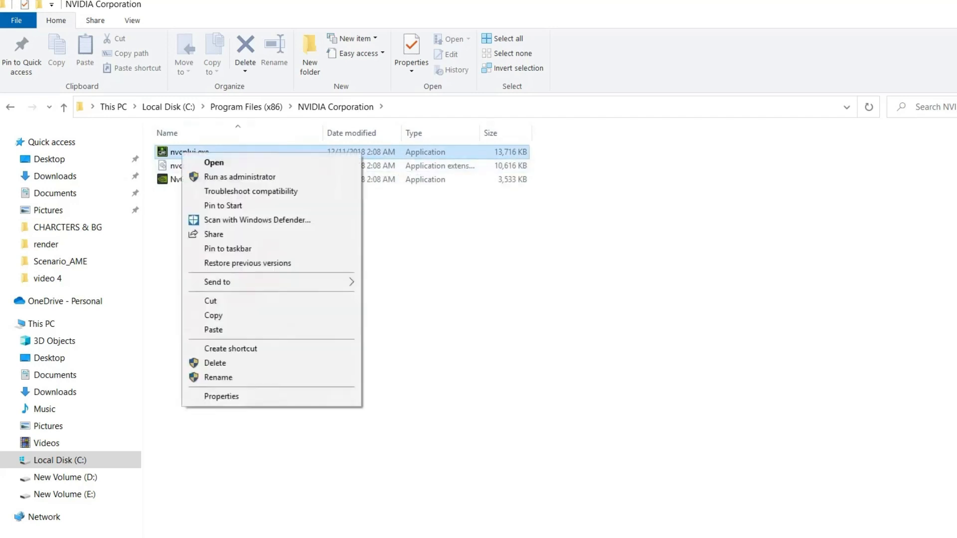
mouse_move(240, 176)
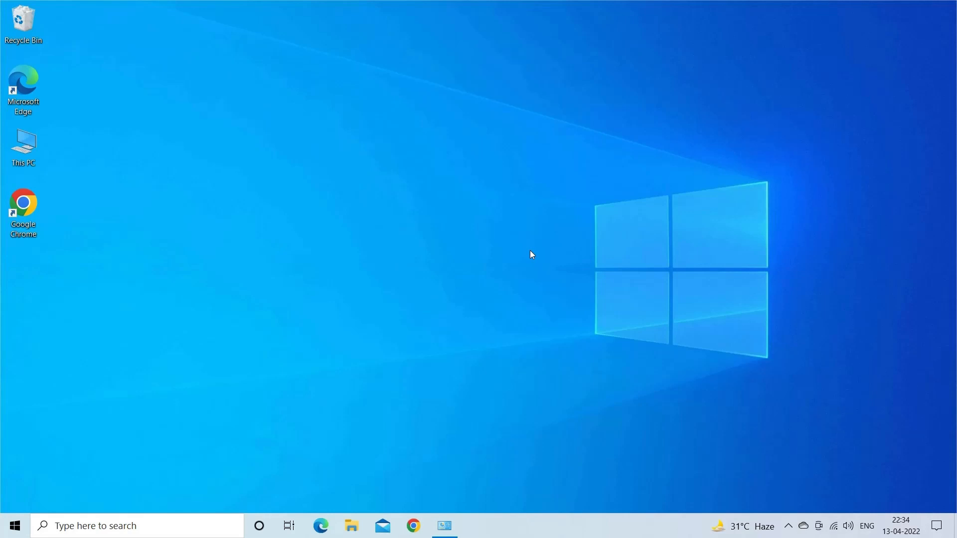
Filter Apps & features to 'nvidia' and reach NVIDIA Control Panel's uninstall option
key("win+i")
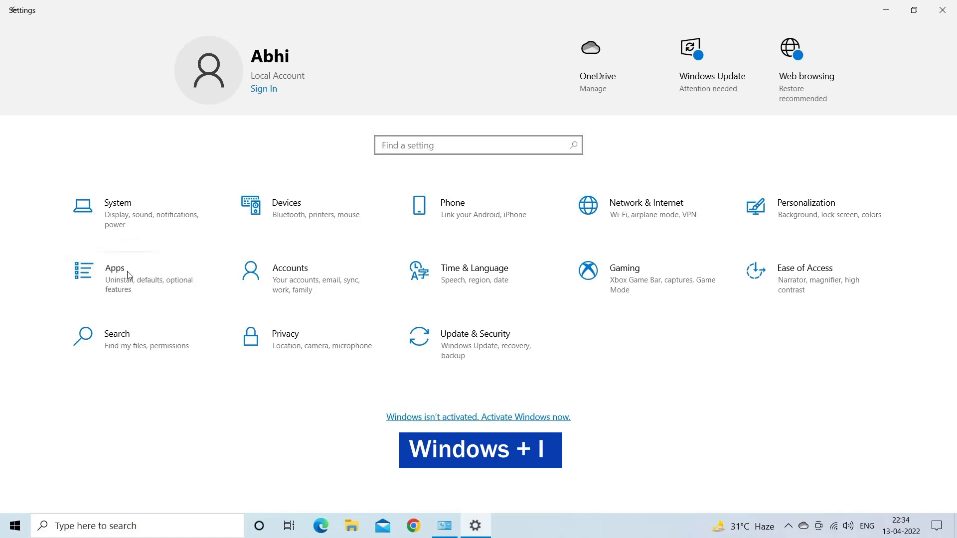
left_click(115, 268)
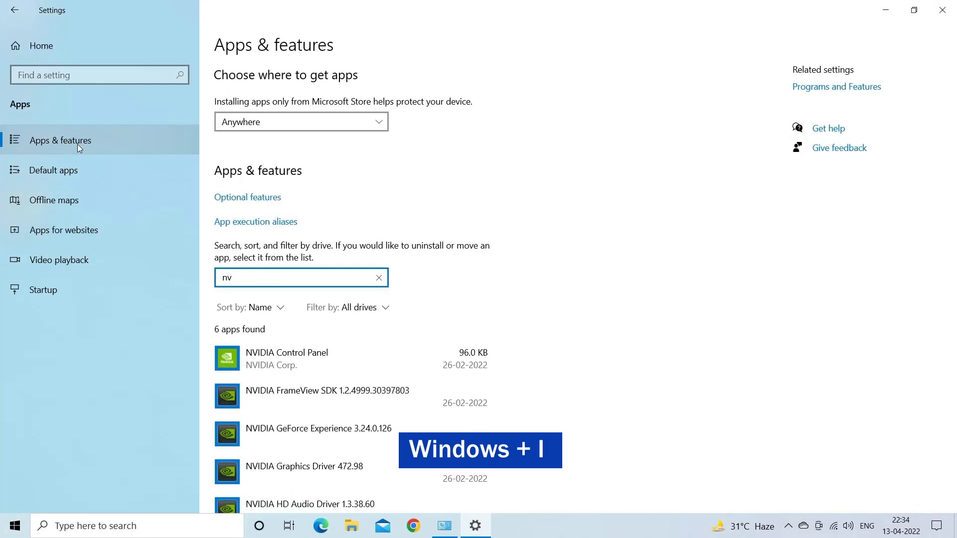
type("id")
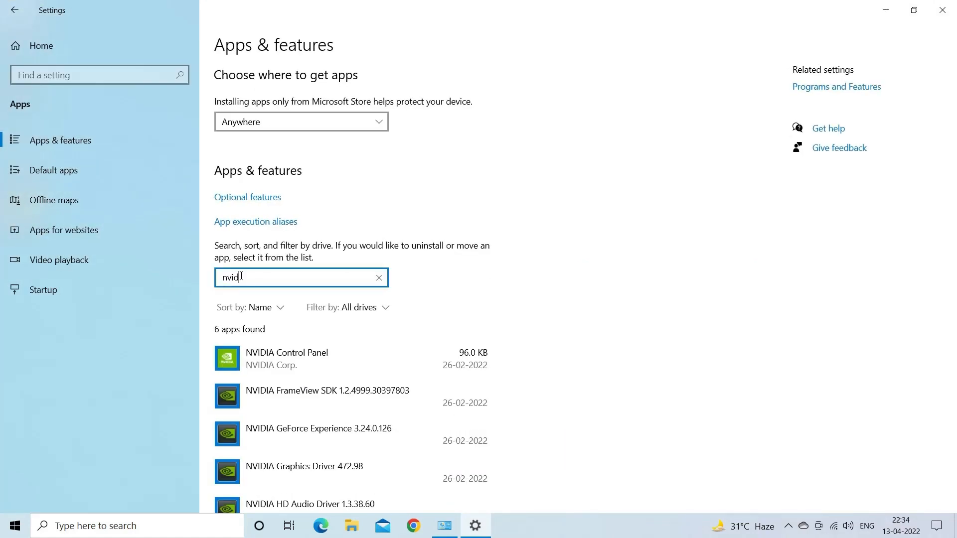
type("a")
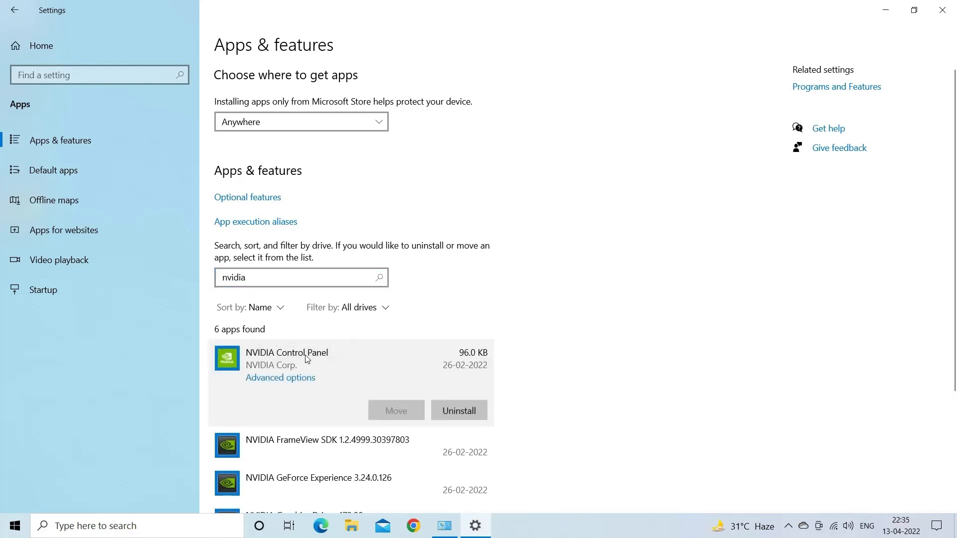
mouse_move(458, 409)
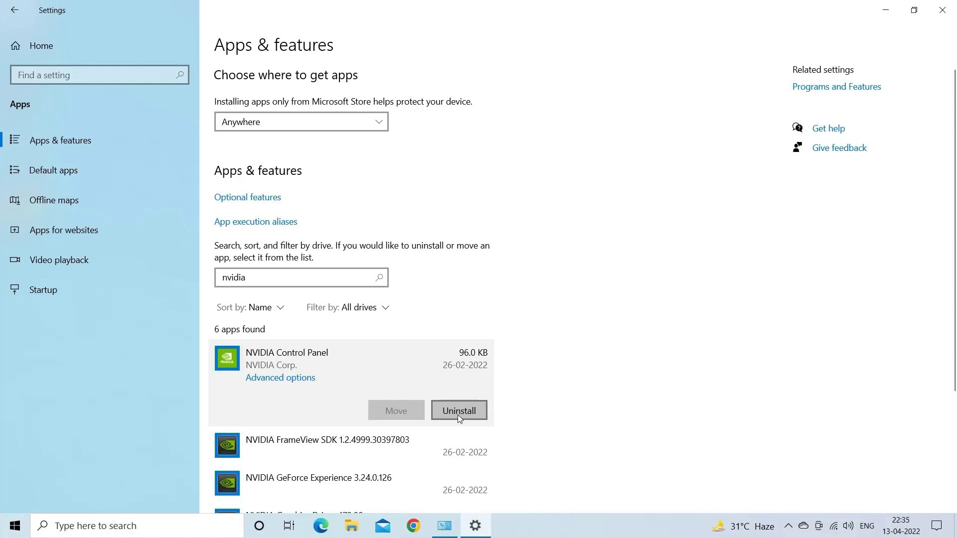
mouse_move(457, 417)
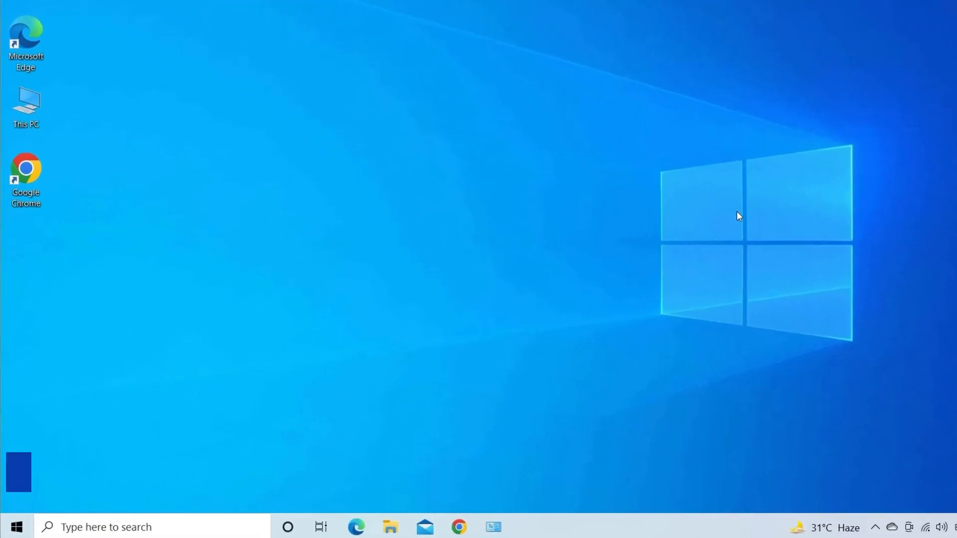
Update the NVIDIA GeForce GT 710 driver under Display adapters with an automatic driver search
key("win+x")
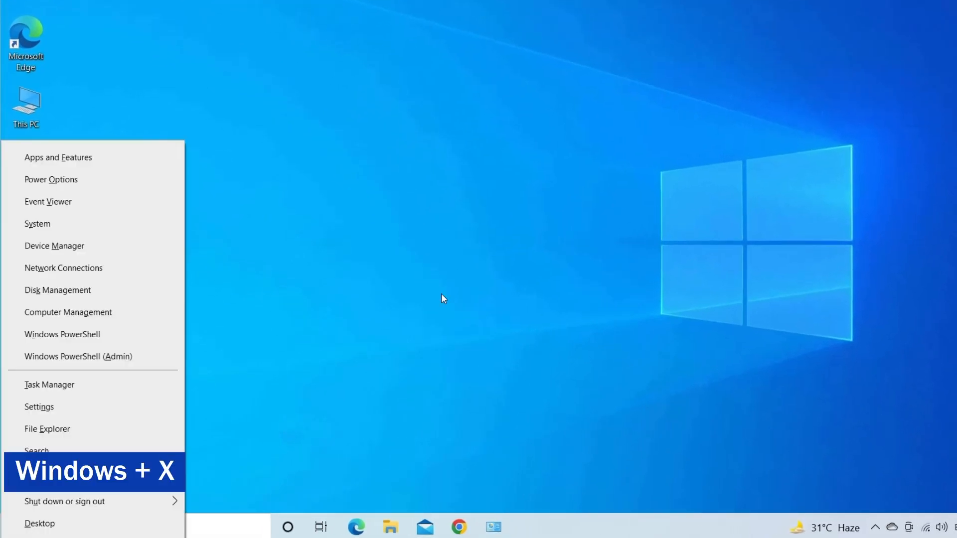
mouse_move(83, 245)
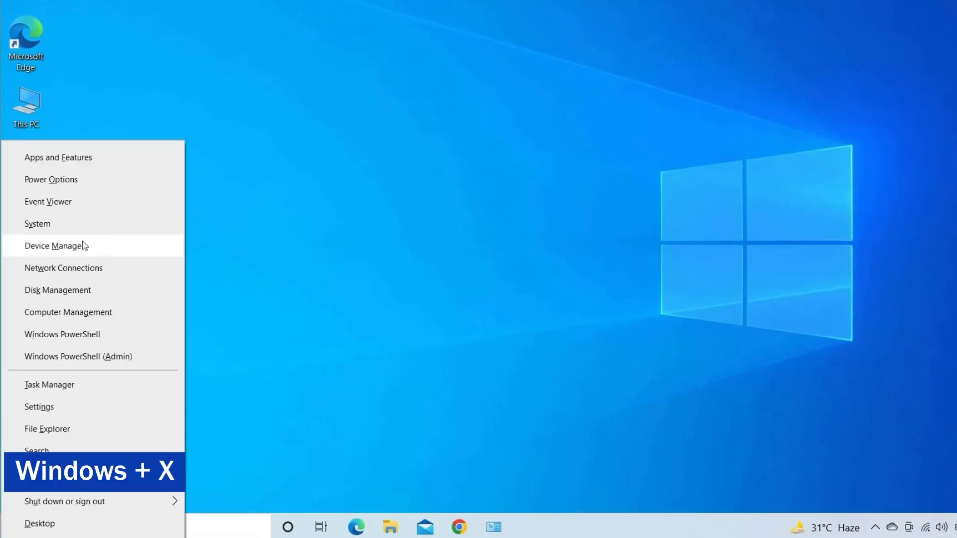
left_click(56, 245)
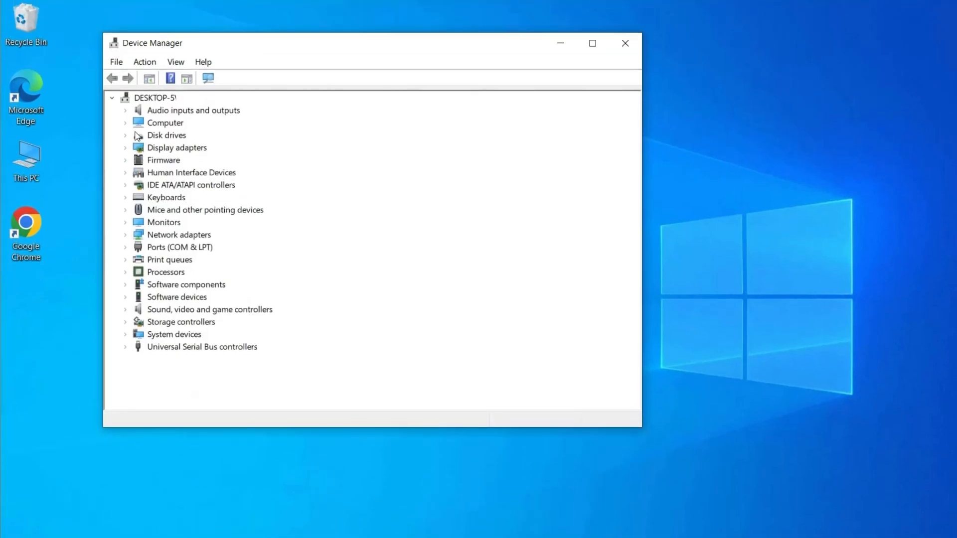
left_click(126, 147)
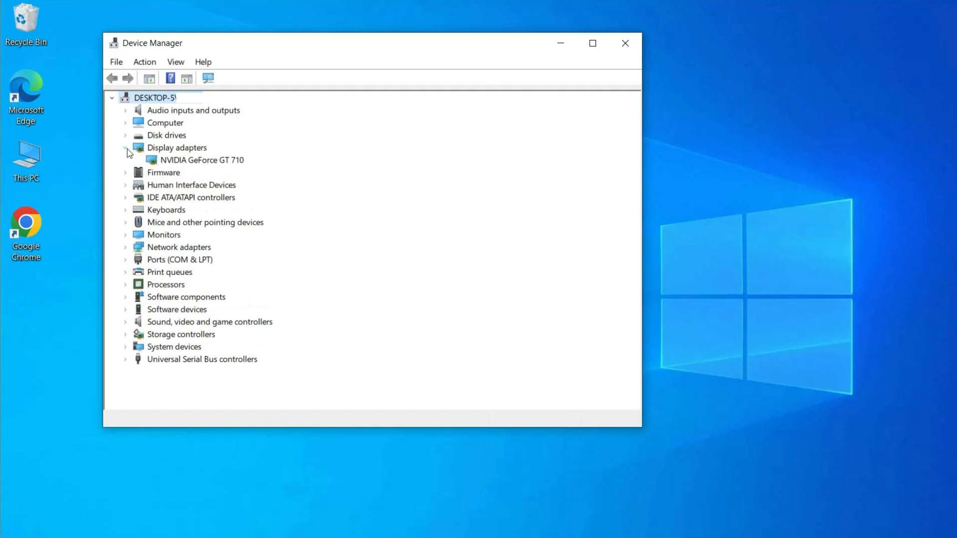
right_click(202, 159)
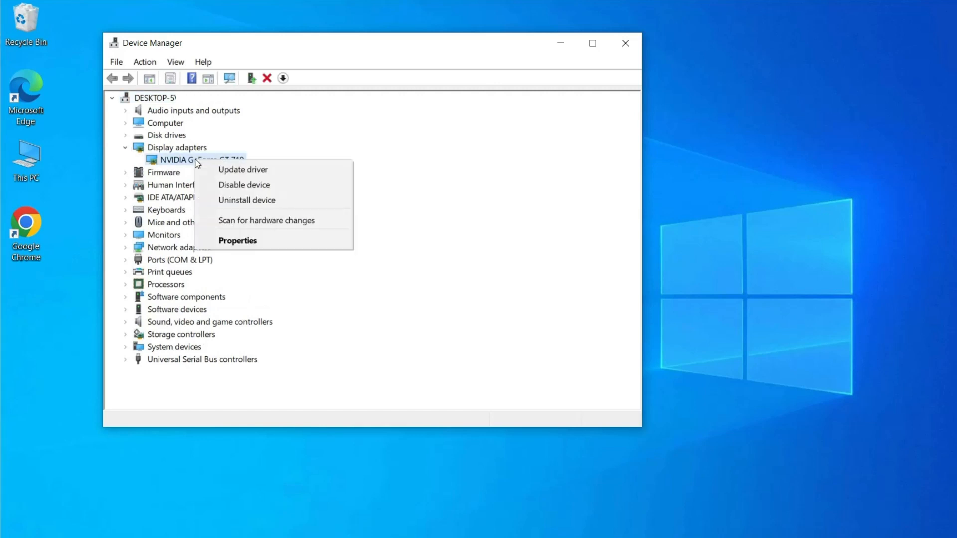
mouse_move(243, 170)
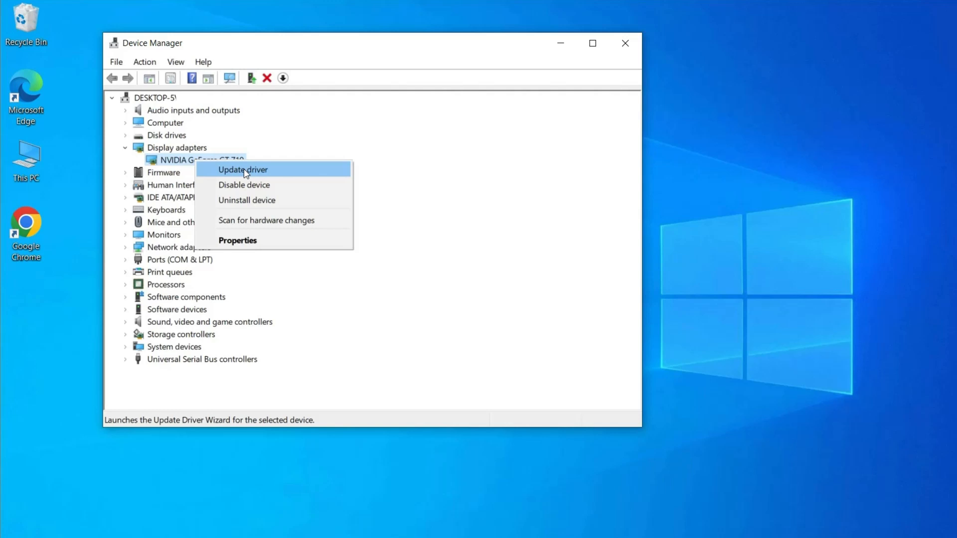
left_click(242, 169)
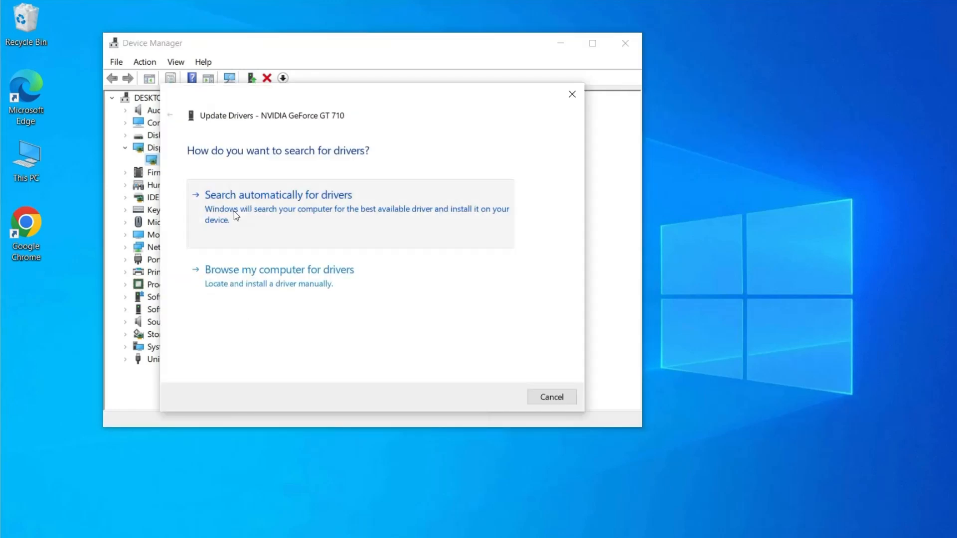
left_click(278, 194)
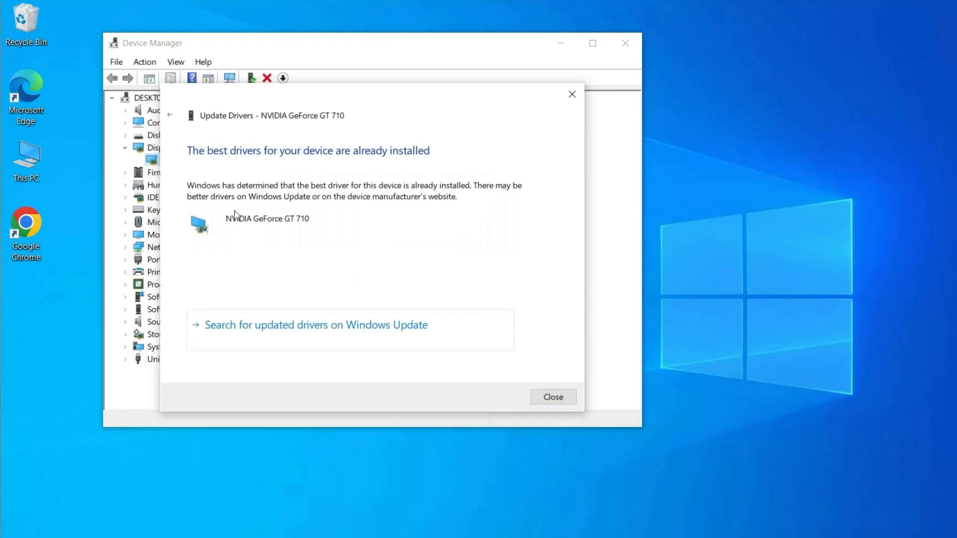